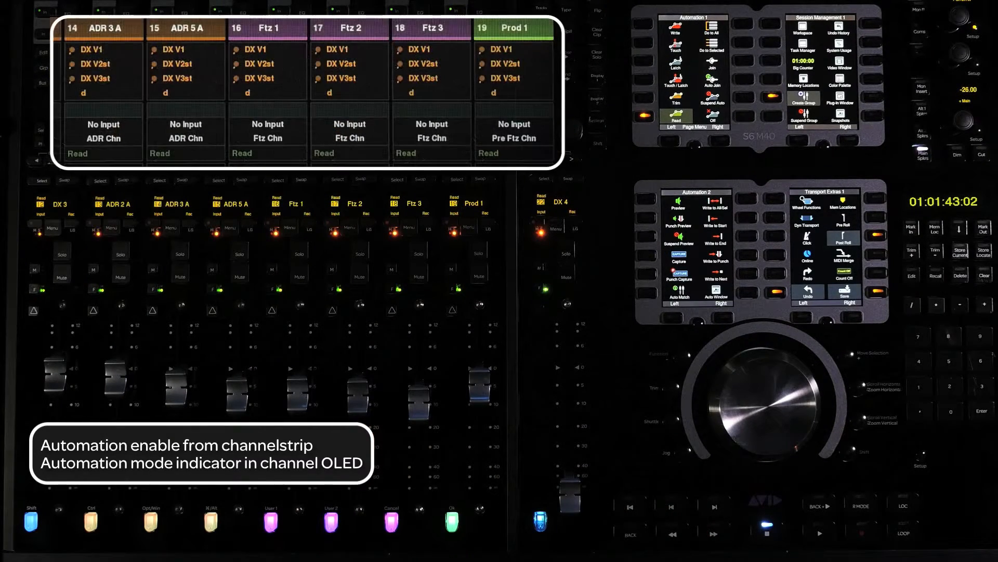
- Choose the Automation 1 page from the master module Page Menu
{"action": "left_click", "coordinate": [276, 279]}
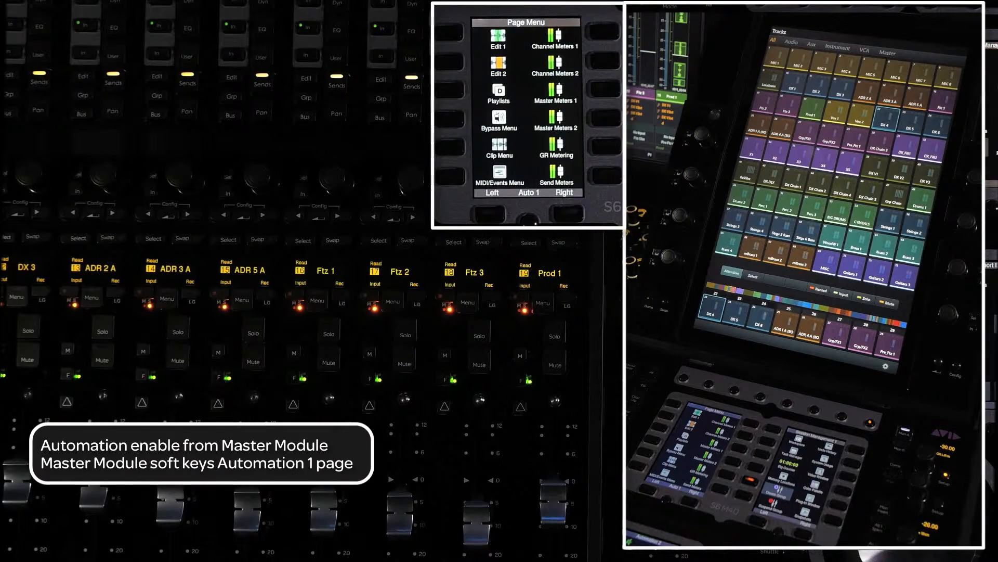
{"action": "left_click", "coordinate": [450, 176]}
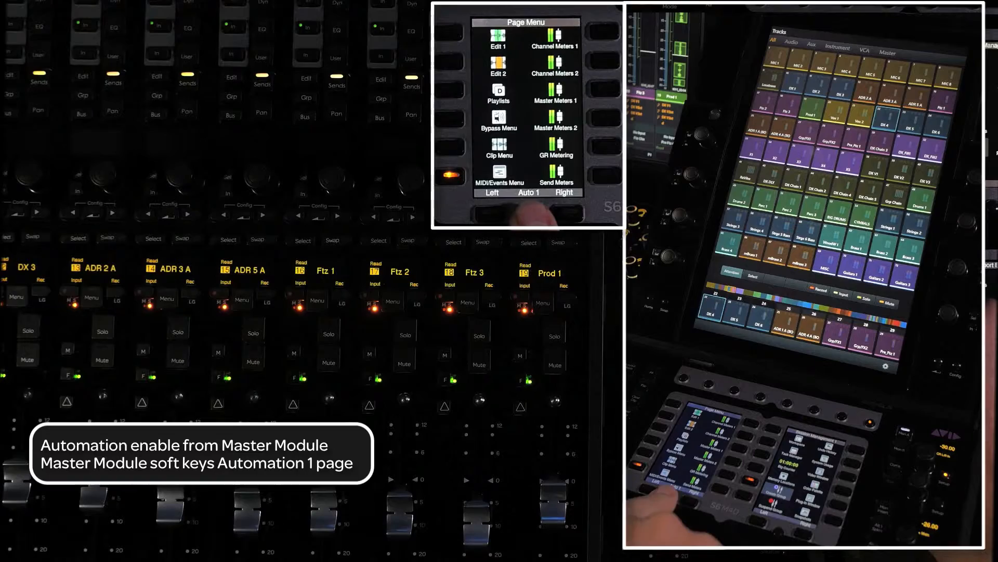
{"action": "left_click", "coordinate": [498, 177]}
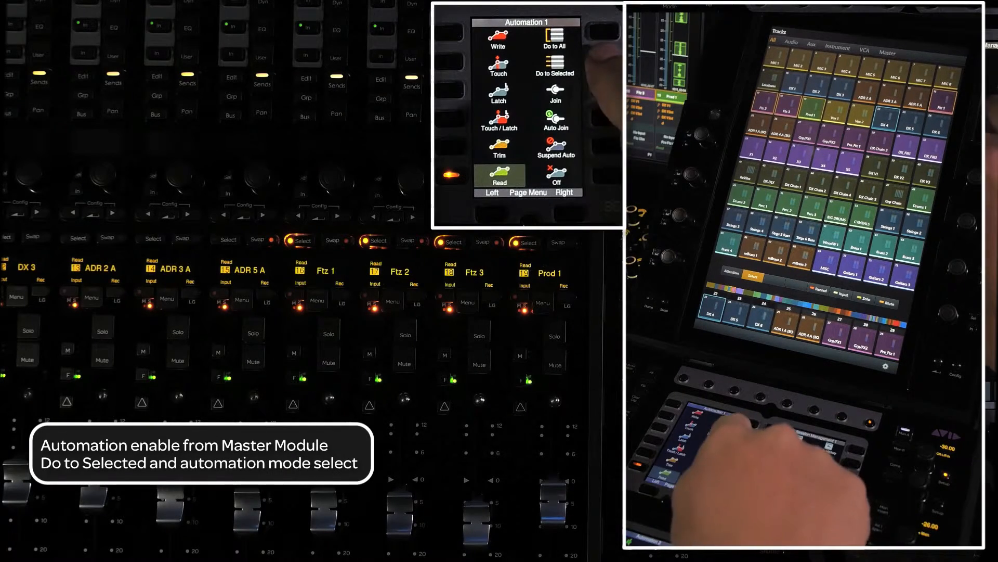
- Latch the Ftz and Prod channels via Do to Selected/All, then Latch only Ftz 1
{"action": "left_click", "coordinate": [601, 61]}
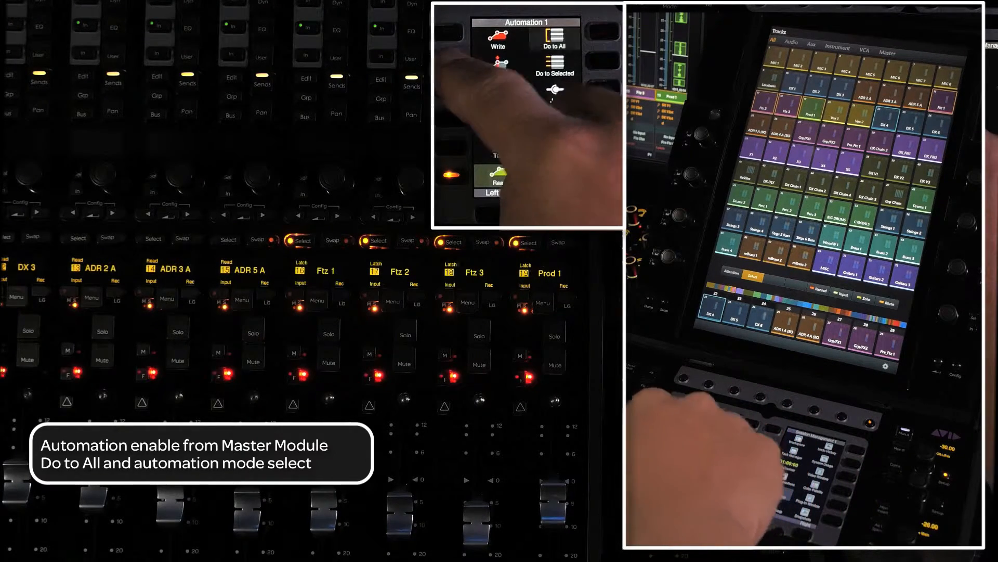
{"action": "left_click", "coordinate": [499, 56]}
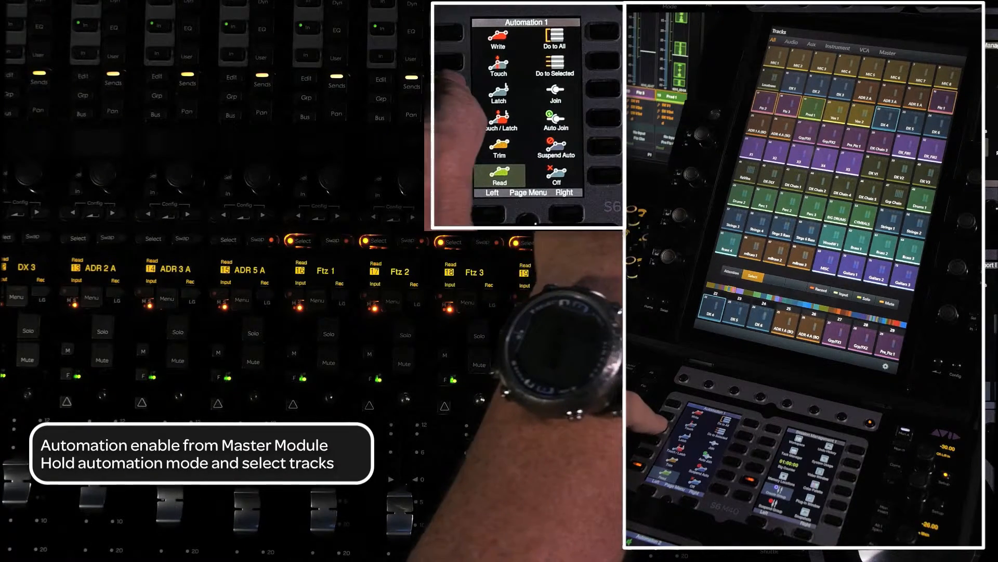
{"action": "left_click", "coordinate": [498, 95]}
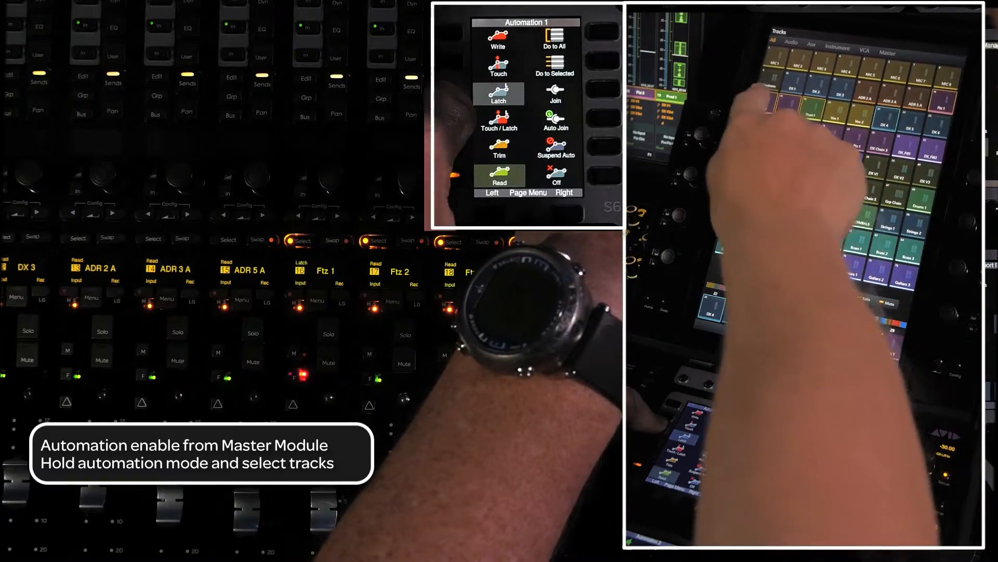